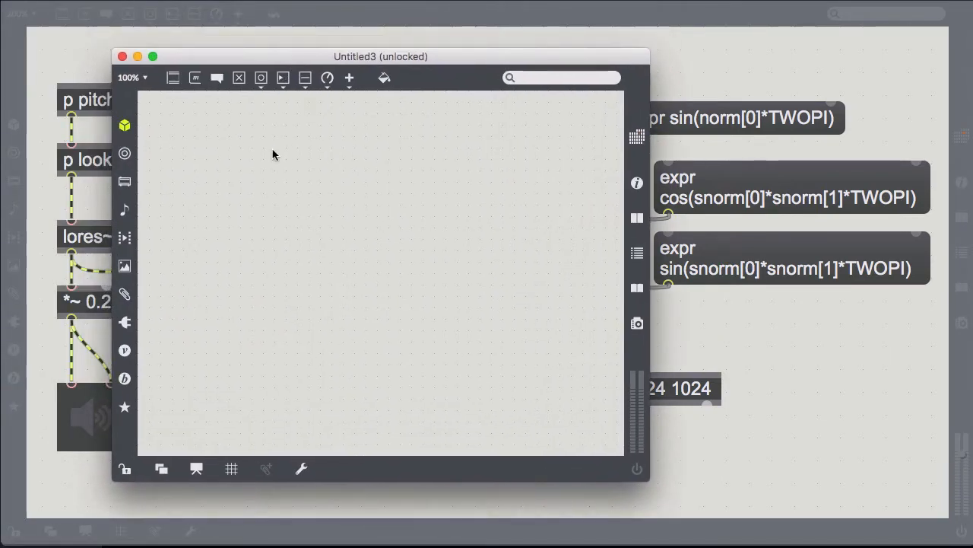
Add the in~ inputs and the phasor~ 320. and phasor~ 240. oscillators.
left_click(130, 76)
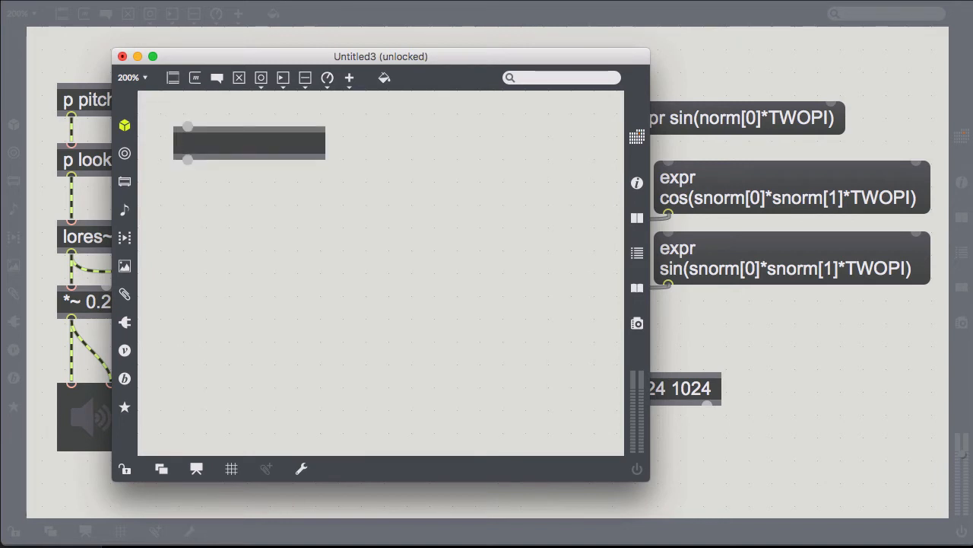
type("i")
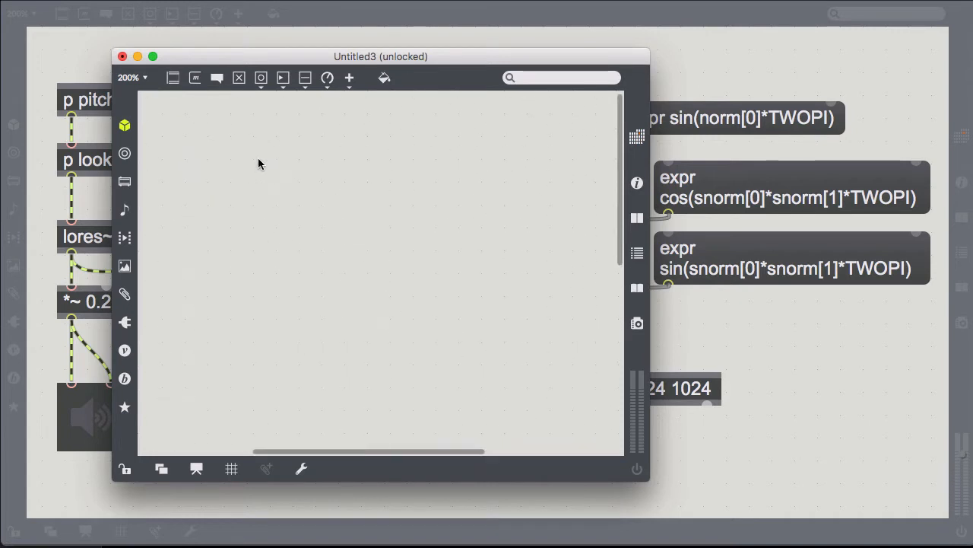
left_click_drag(201, 143, 322, 143)
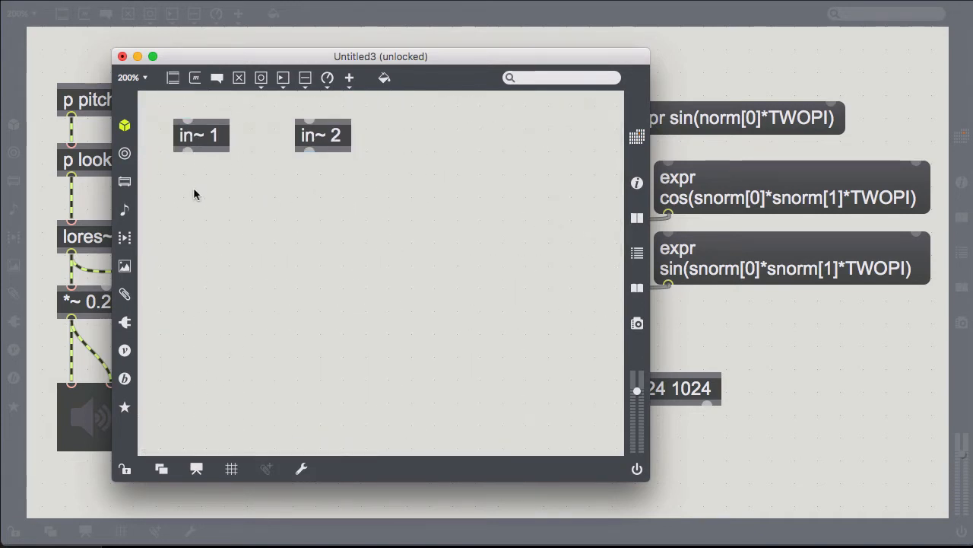
type("phasor~")
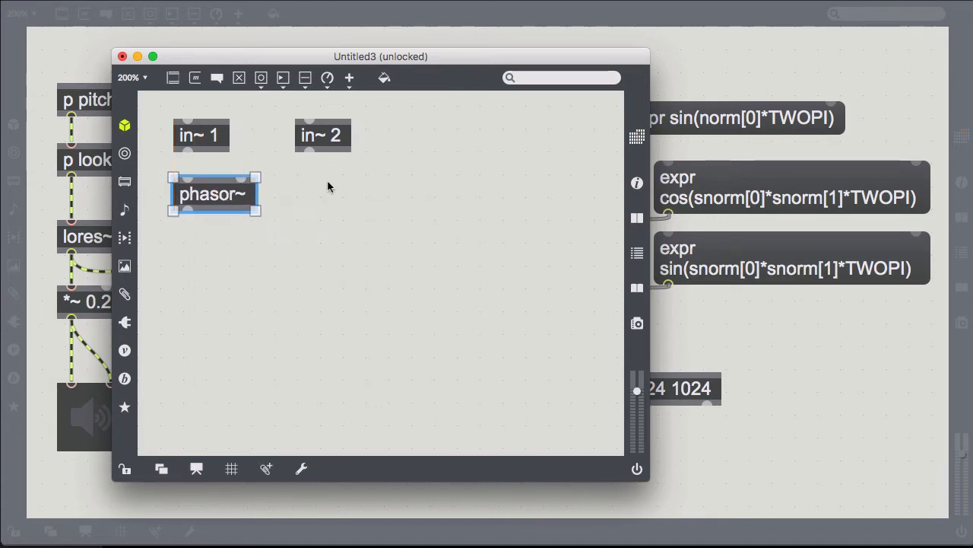
type("320.")
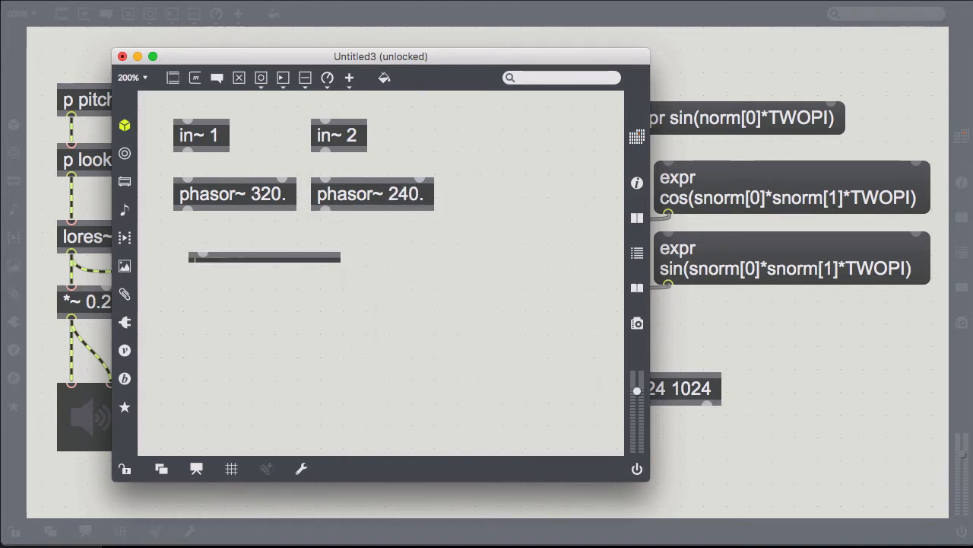
Scale each phasor~ by a *~ 1024. placed under it.
type("*~")
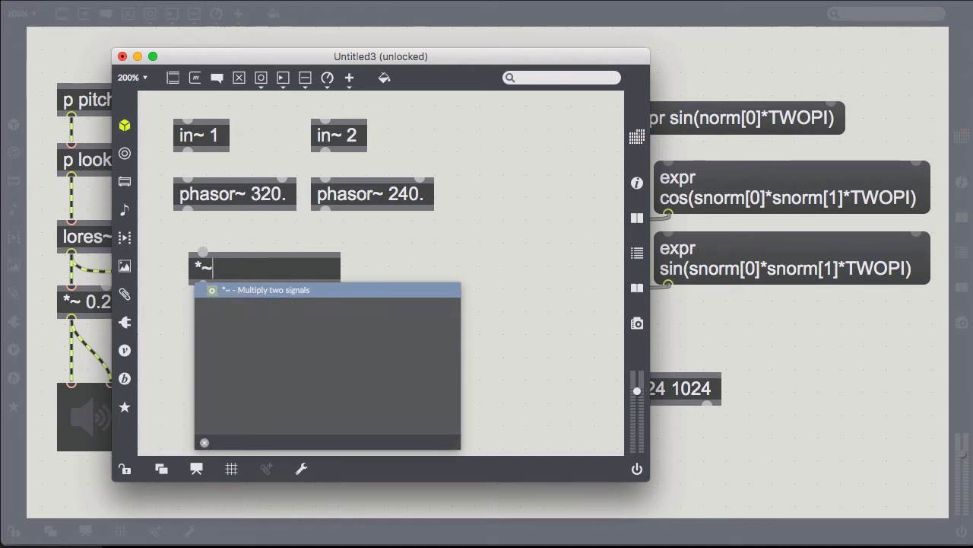
type("1024.")
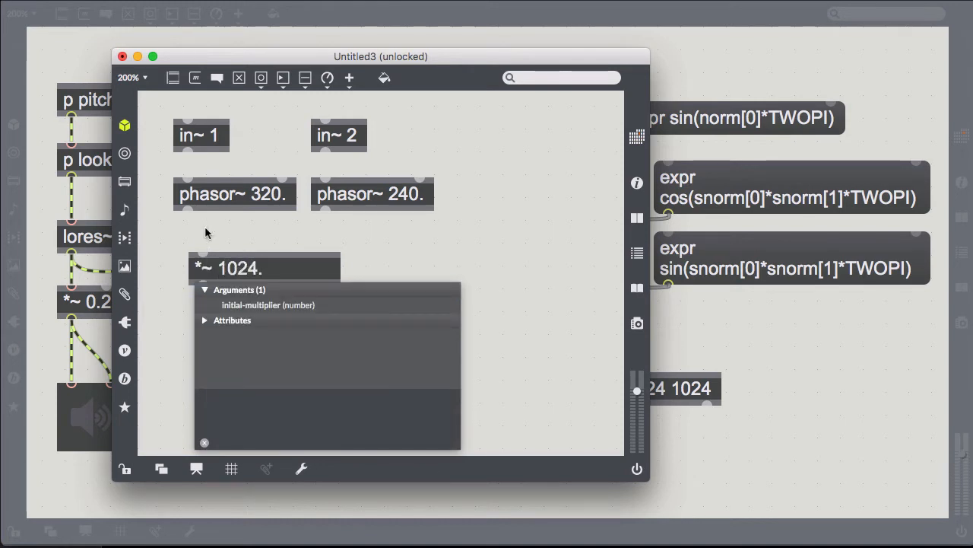
left_click_drag(236, 267, 234, 266)
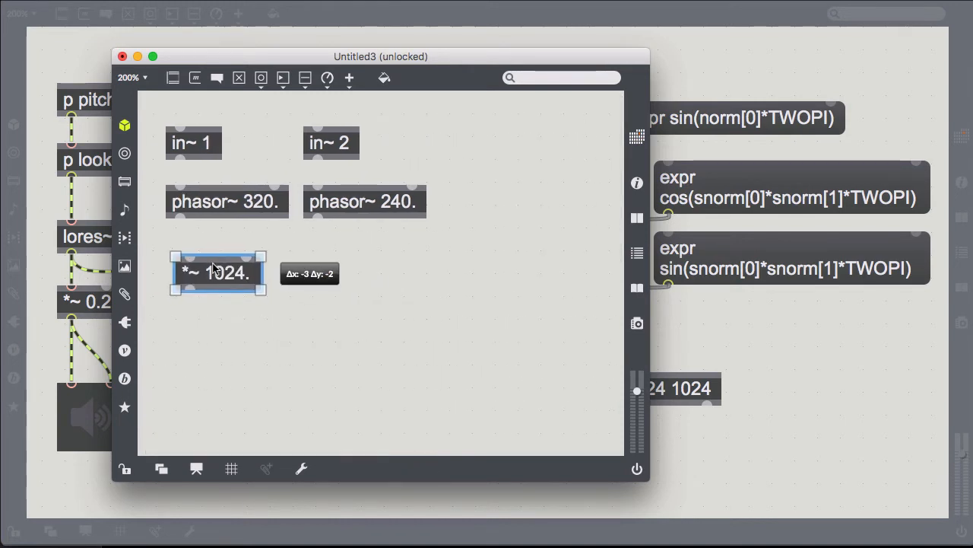
left_click_drag(219, 272, 347, 264)
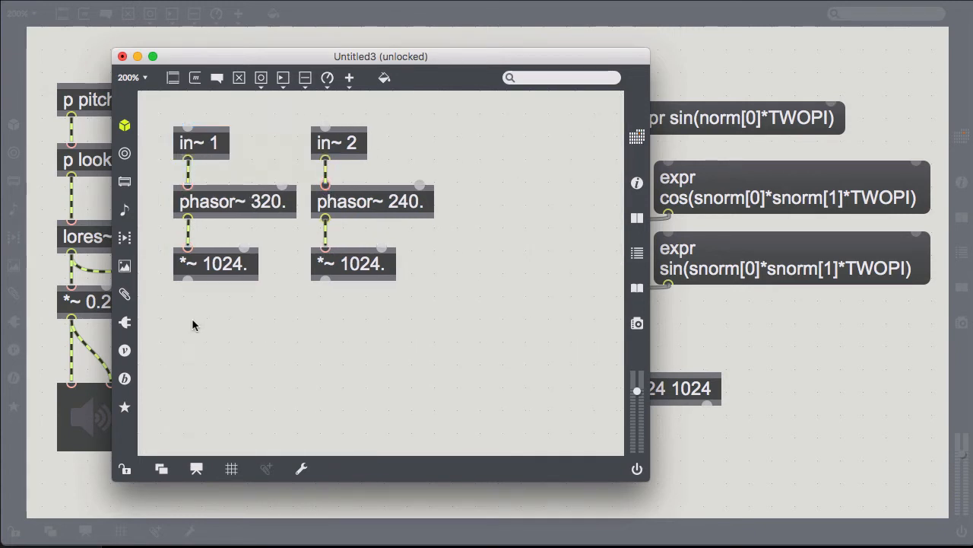
Route both scaled phases into jit.peek~ wavetable 2 0 feeding out~ 1.
type("jit.peek~")
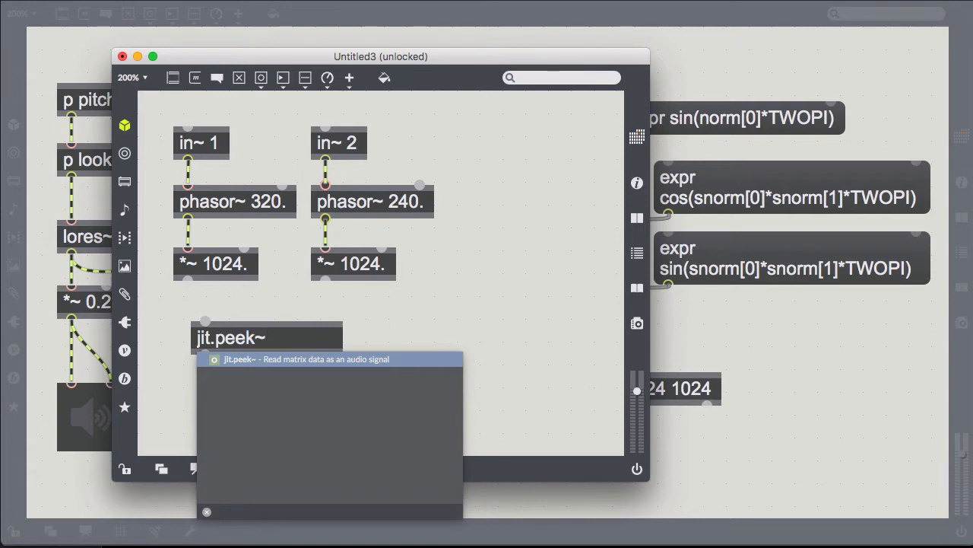
type("wavetable 2 0")
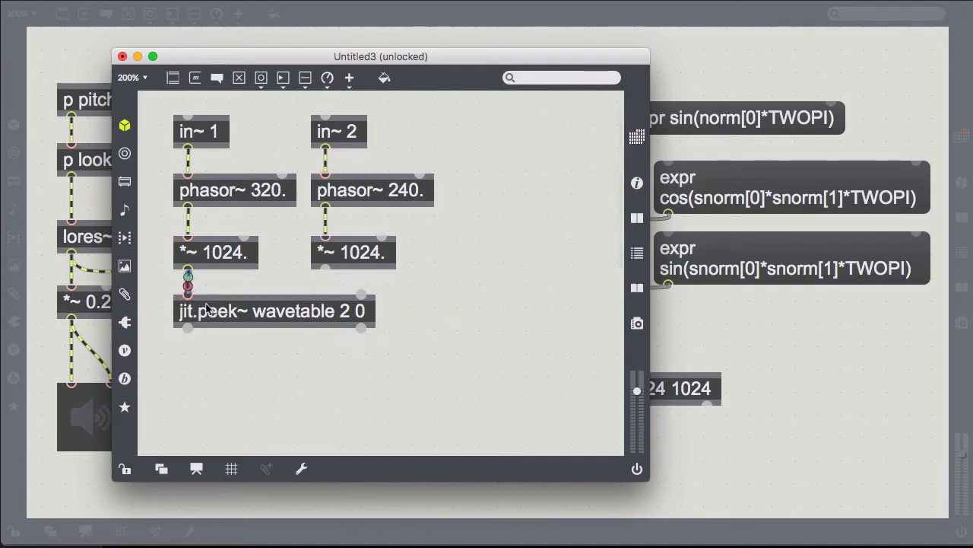
mouse_move(362, 297)
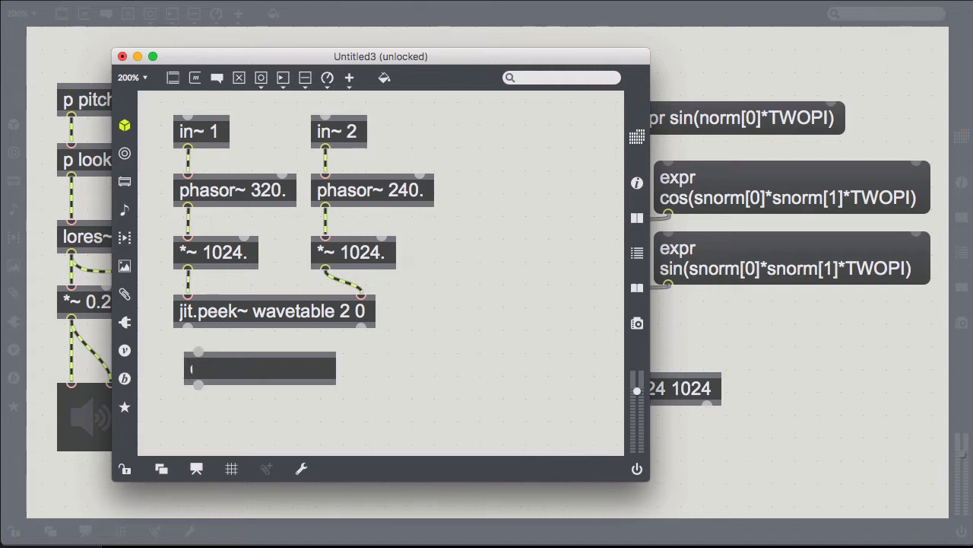
type("out~ 1")
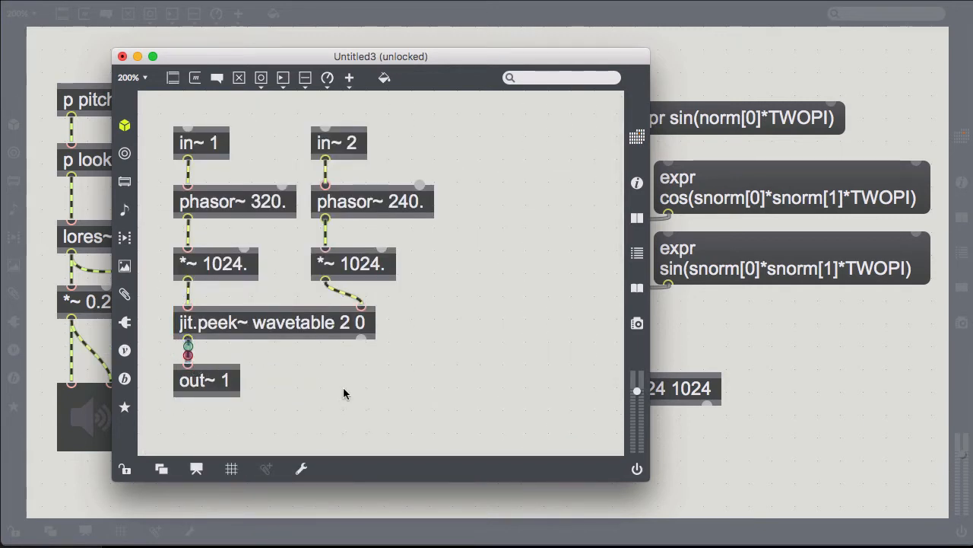
Save the voice patcher as peeking.poly in the project folder.
key("cmd+s")
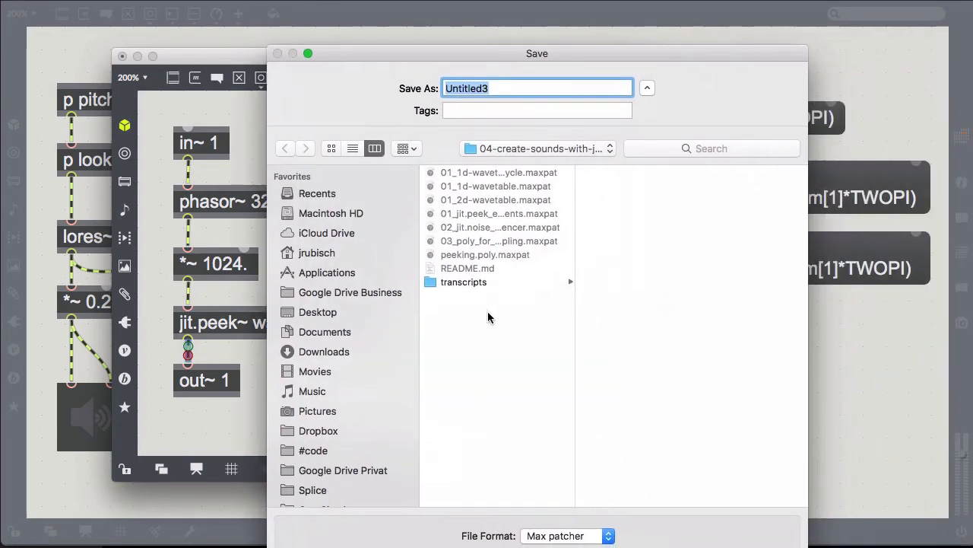
type("peeking.poly")
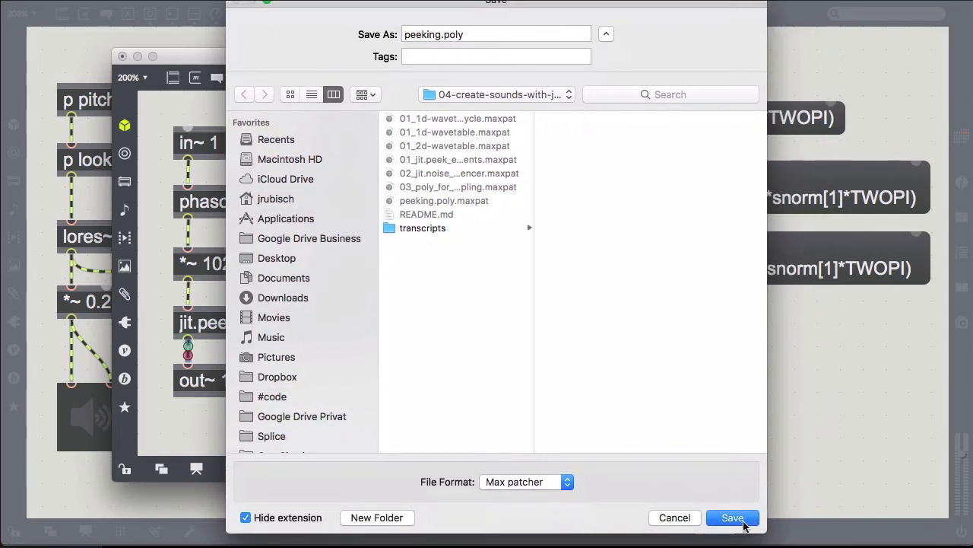
left_click(732, 517)
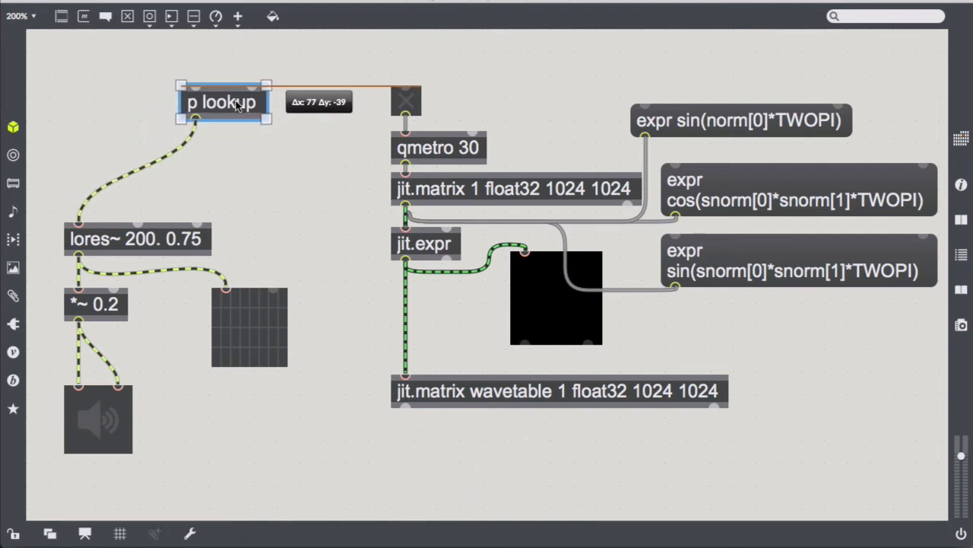
Create p lookup_poly at 200% zoom holding poly~ peeking.poly.maxpat 1 up 4 wired to its ports.
left_click_drag(223, 102, 280, 102)
type("p")
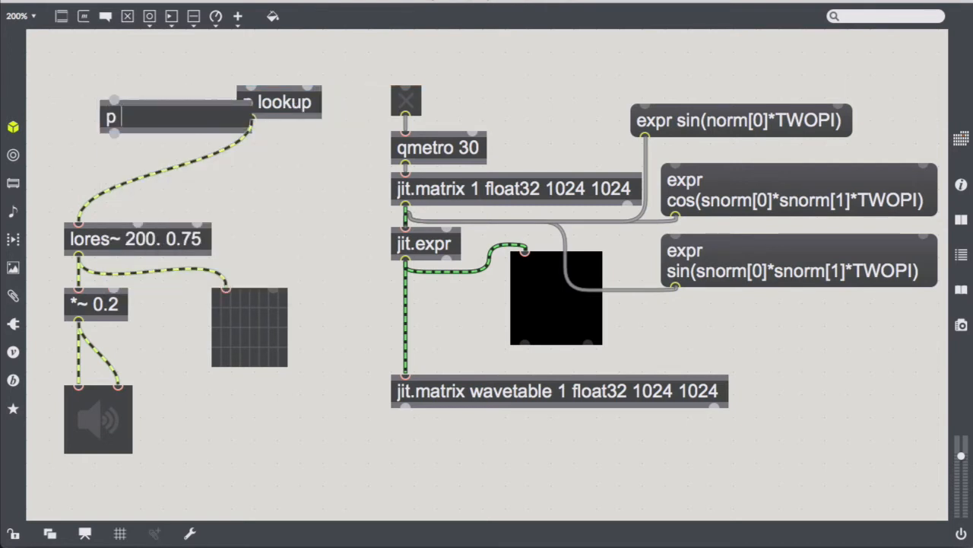
type("lookup_poly")
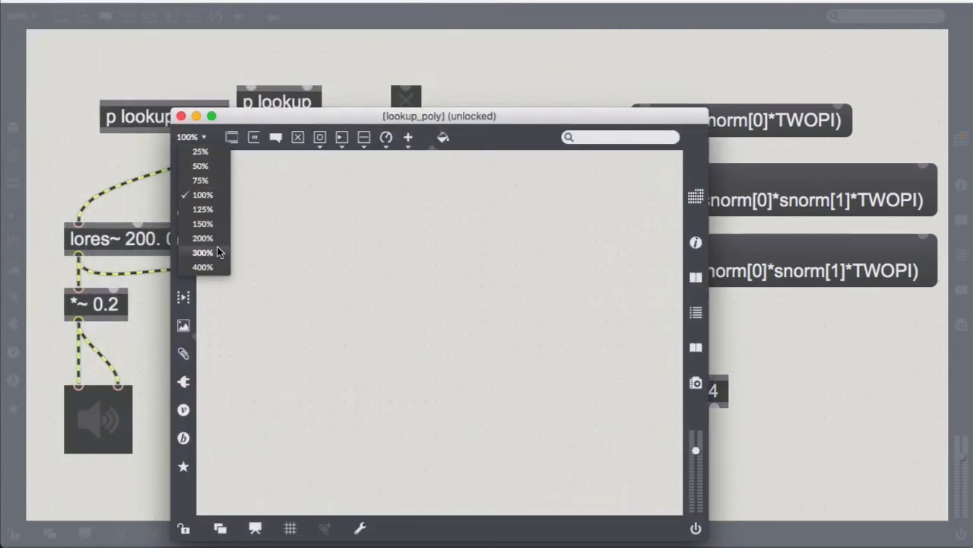
left_click(202, 238)
type("p")
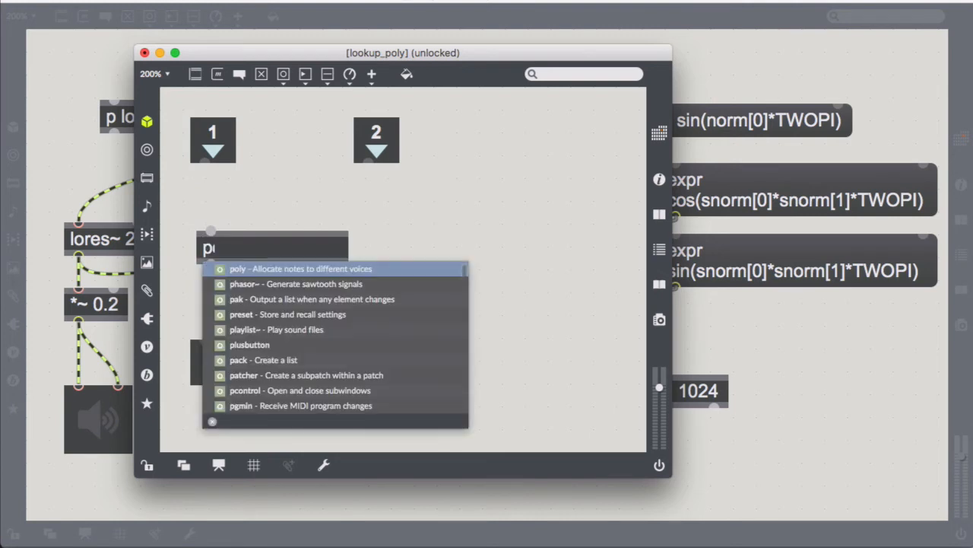
type("oly~ peeking.poly.maxpat 1 up 4")
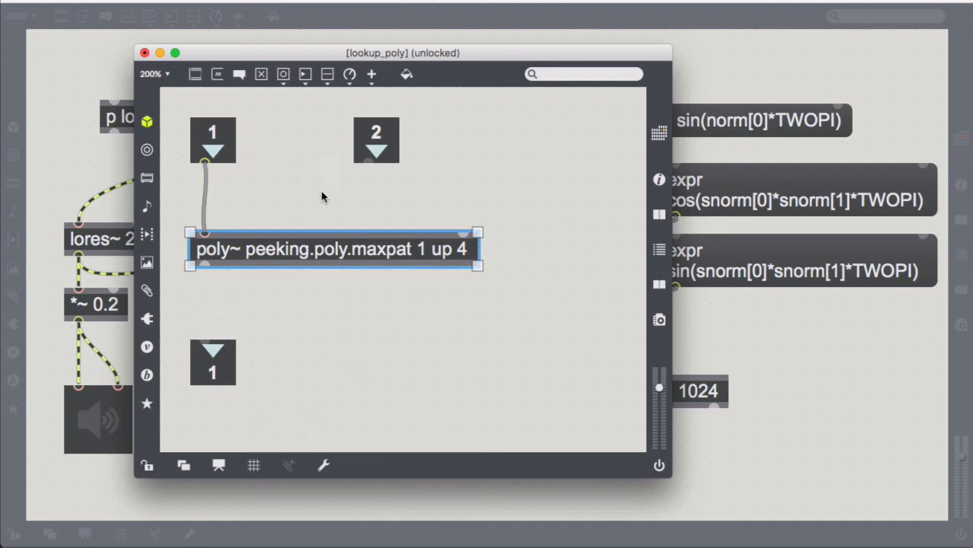
left_click_drag(376, 140, 471, 140)
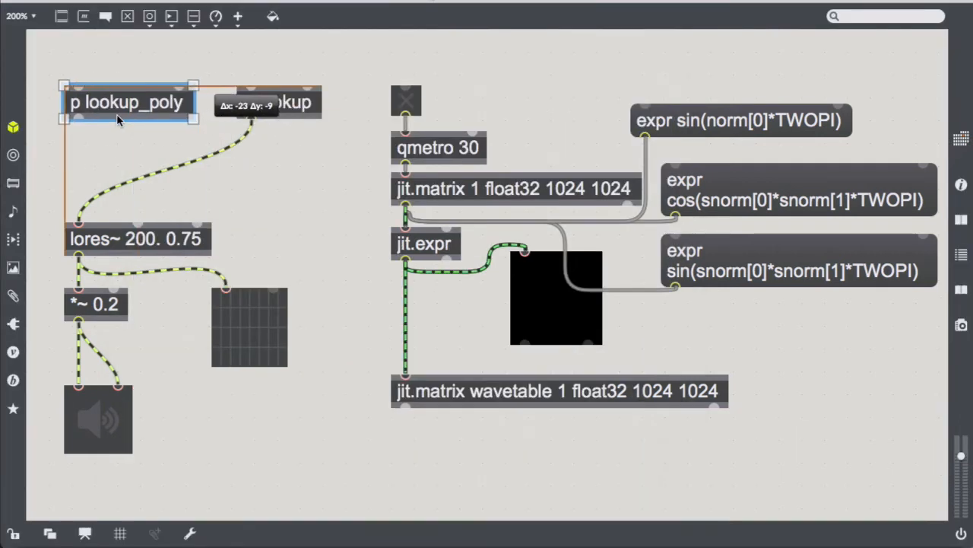
Place lookup_poly beside the plain lookup and feed both a sig~ 40. signal.
left_click_drag(128, 104, 277, 104)
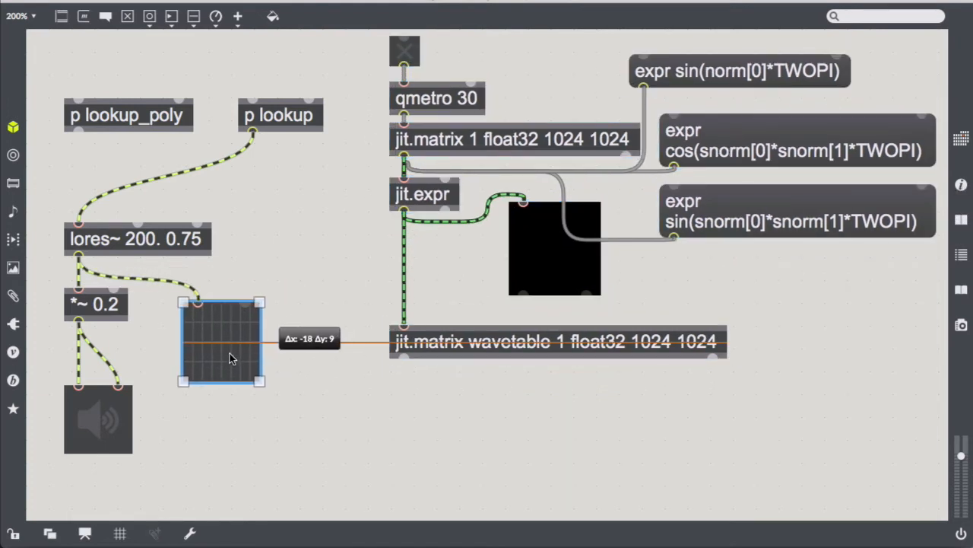
left_click_drag(231, 342, 225, 383)
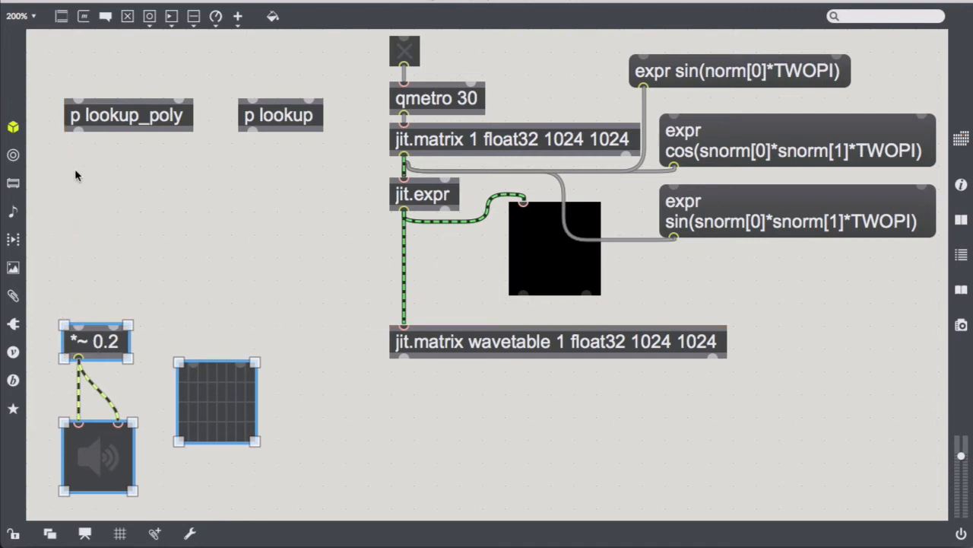
type("s")
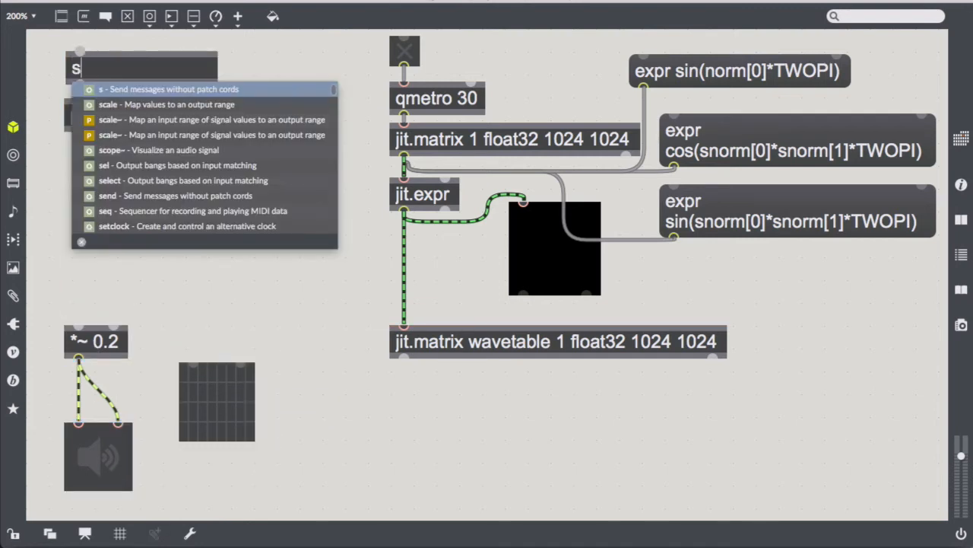
type("ig~ 40.")
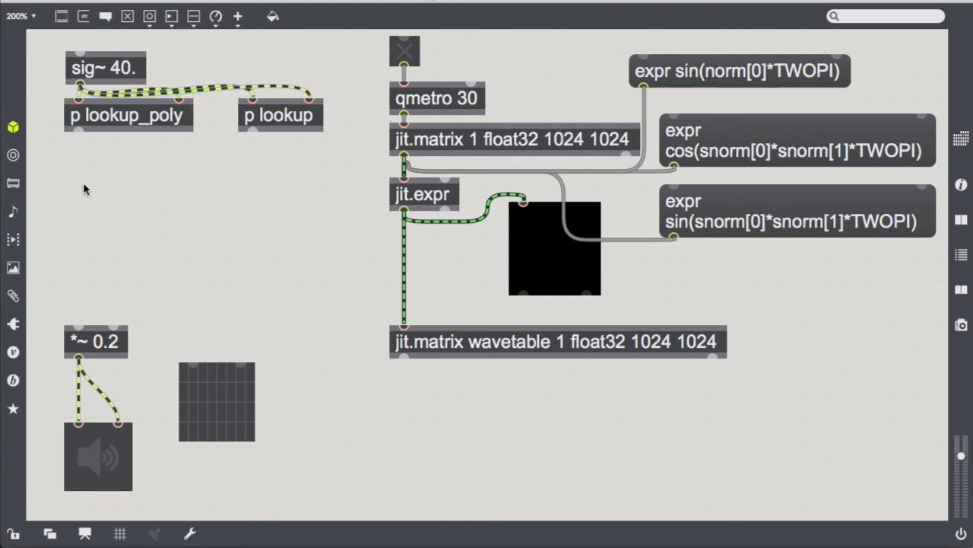
Route the lookups through selector~ 2 driven by a toggle via + 1 into the scope.
type("selector~ 2")
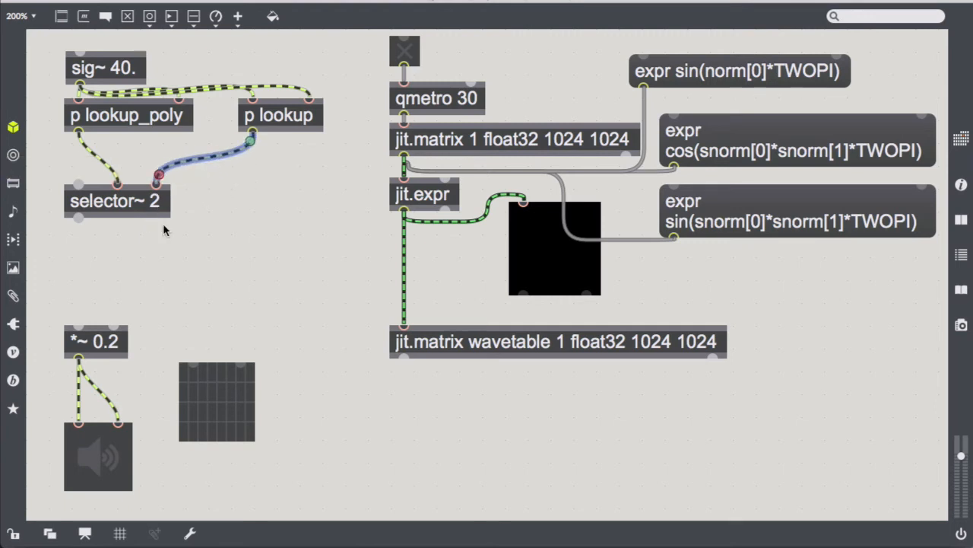
left_click_drag(216, 402, 175, 275)
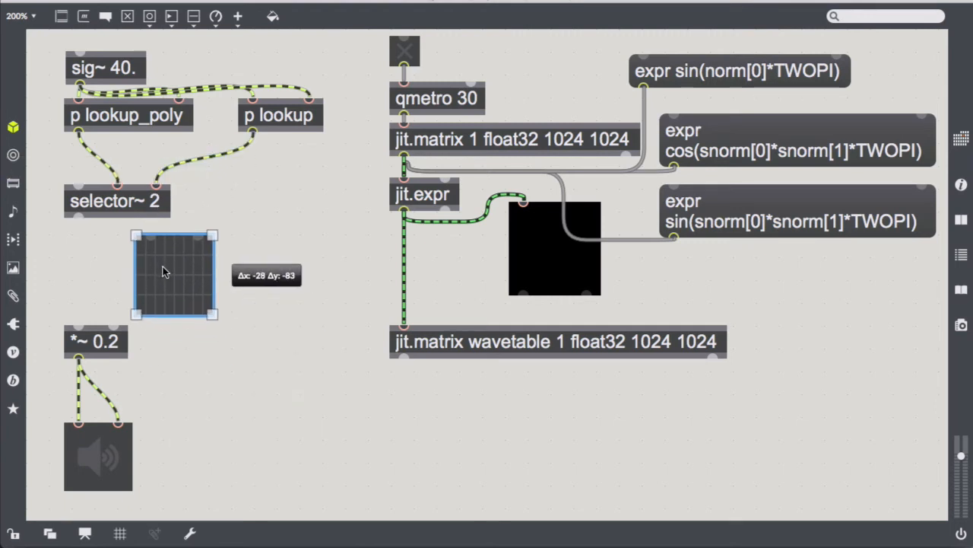
left_click_drag(174, 274, 186, 270)
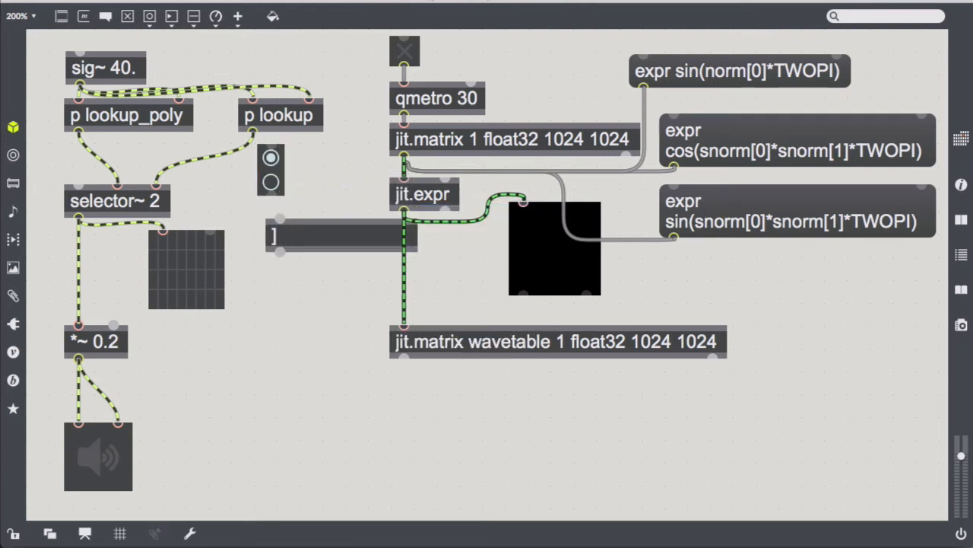
type("+ 1")
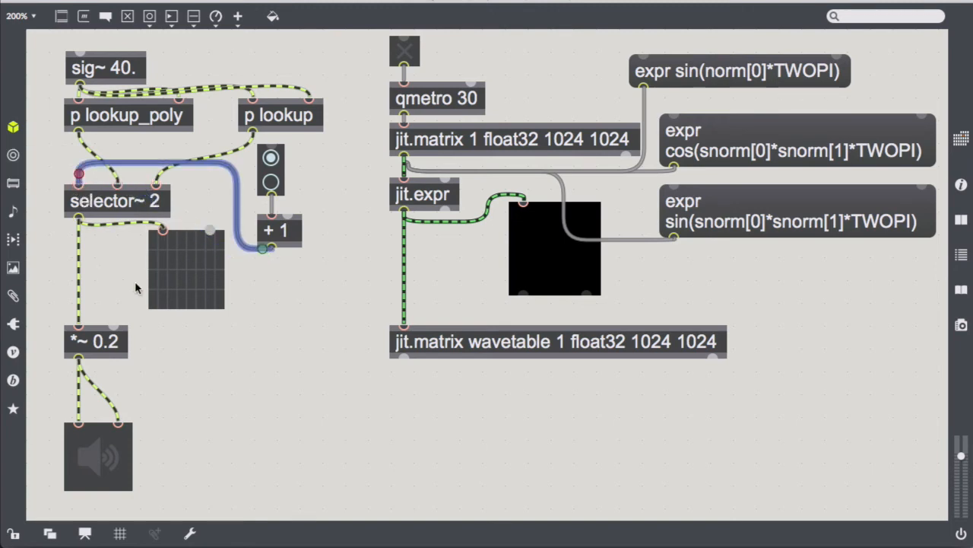
Add a spectrumdraw~ display for the selected oscillator.
type("spray")
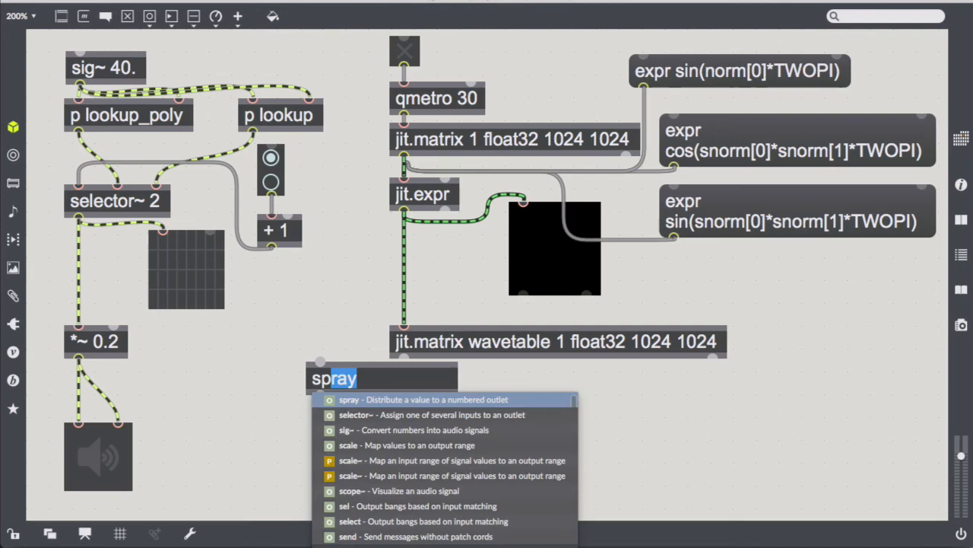
type("spectrumdraw~")
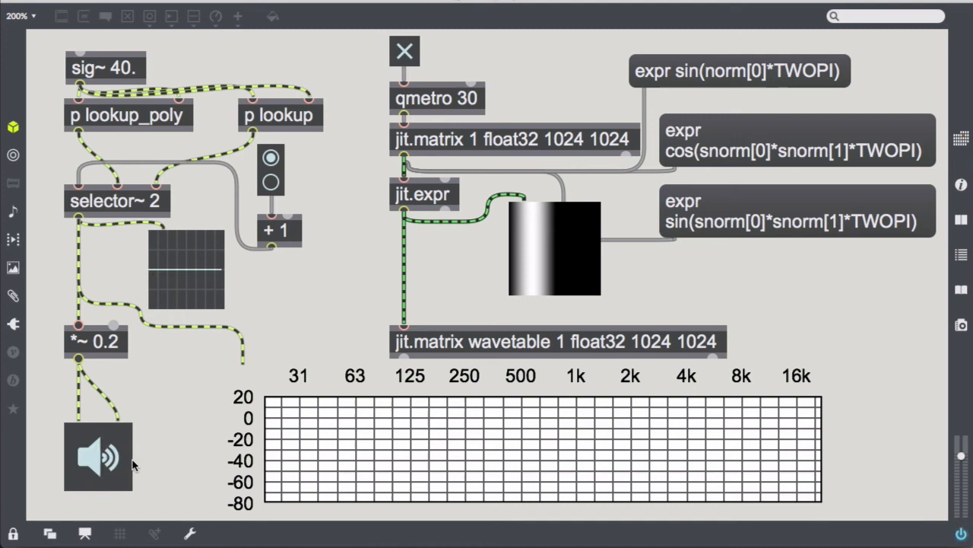
mouse_move(279, 205)
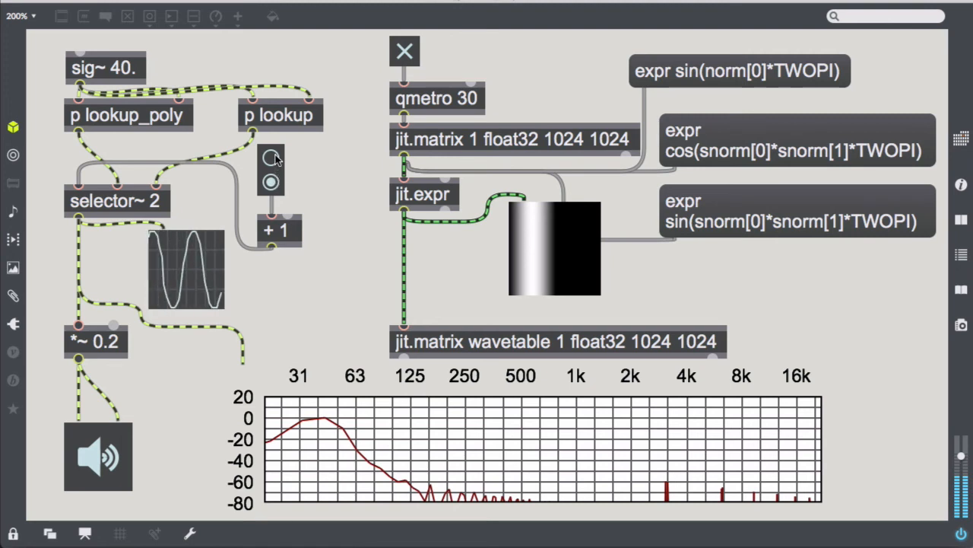
Toggle between plain and upsampled oscillators while refilling the wavetable with cosine and sine product expressions.
left_click(270, 155)
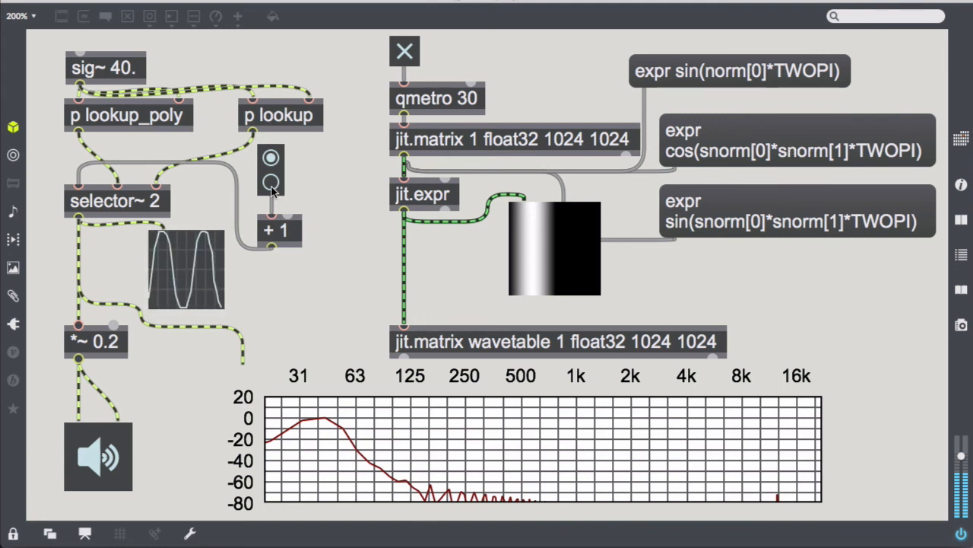
left_click(271, 181)
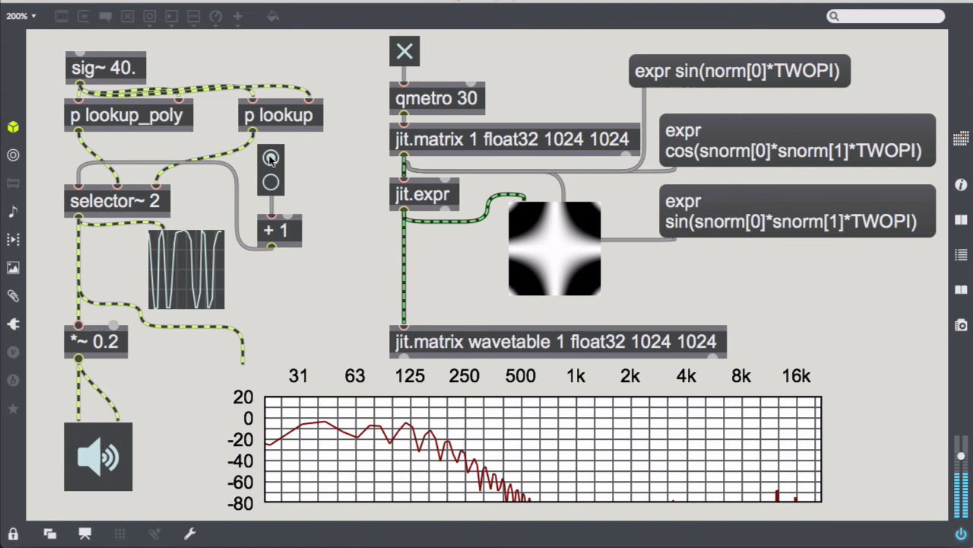
left_click(271, 160)
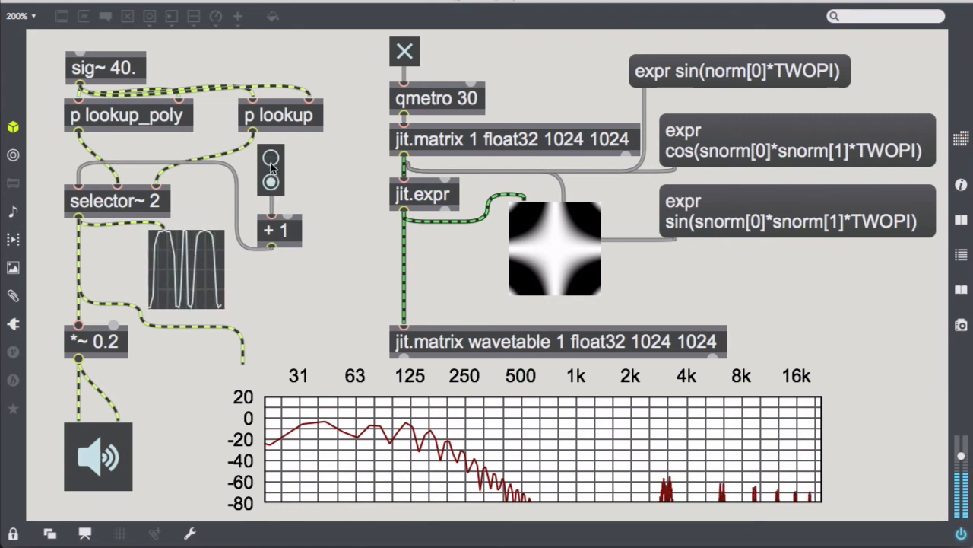
left_click(270, 169)
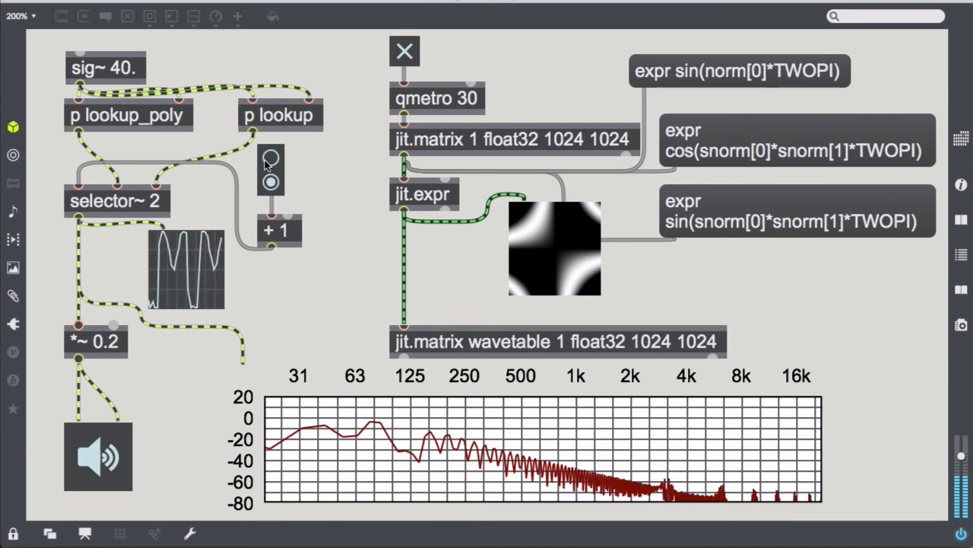
left_click(271, 160)
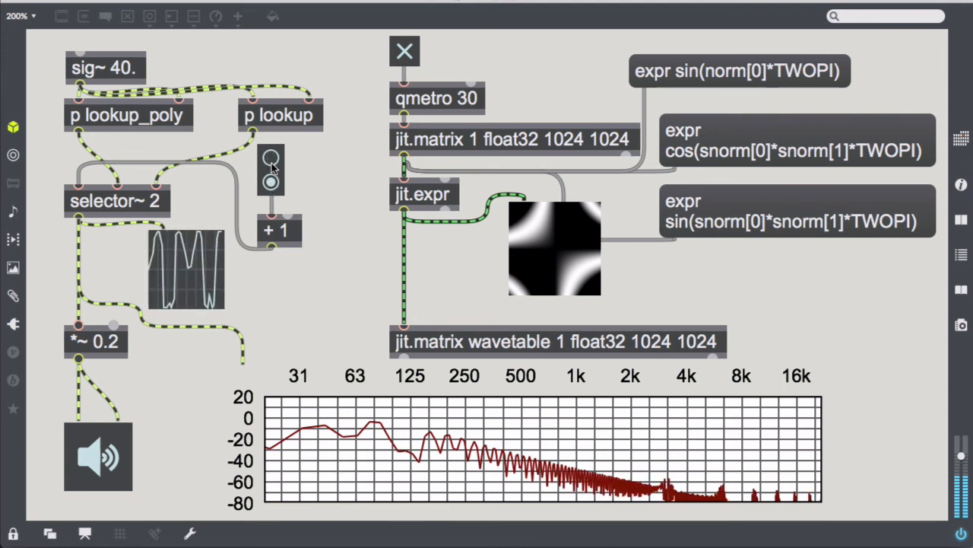
left_click(271, 159)
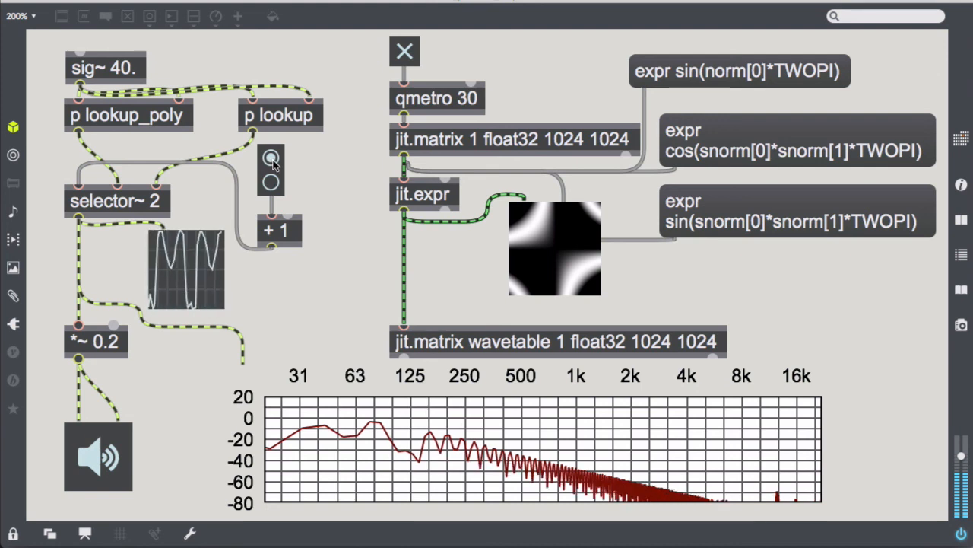